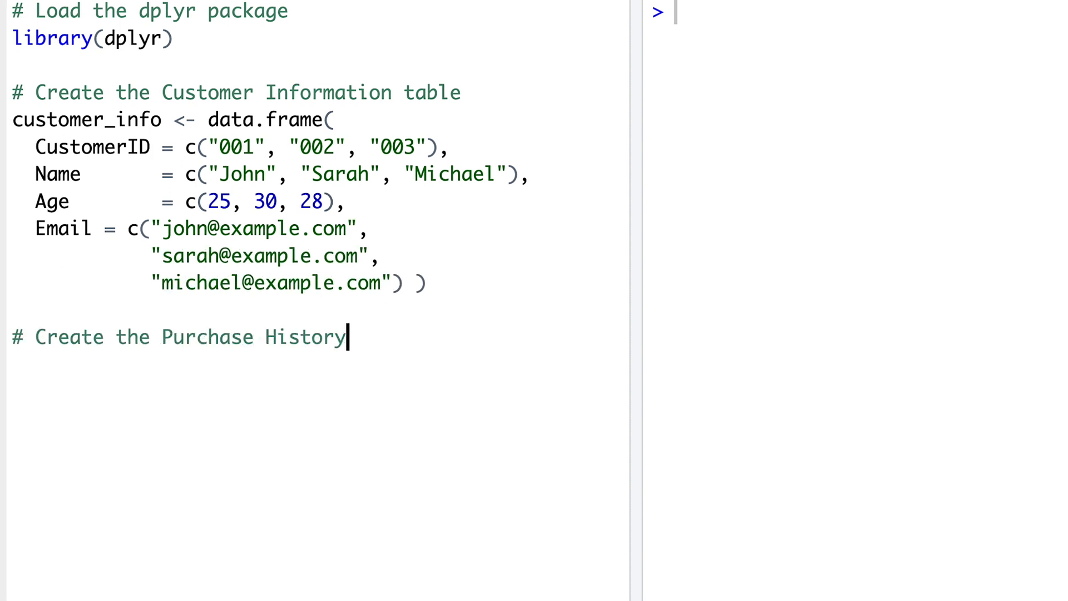
# Finish the customer_info and purchase_history data.frames and the inner_join by "CustomerID"
pyautogui.click(1067, 0)
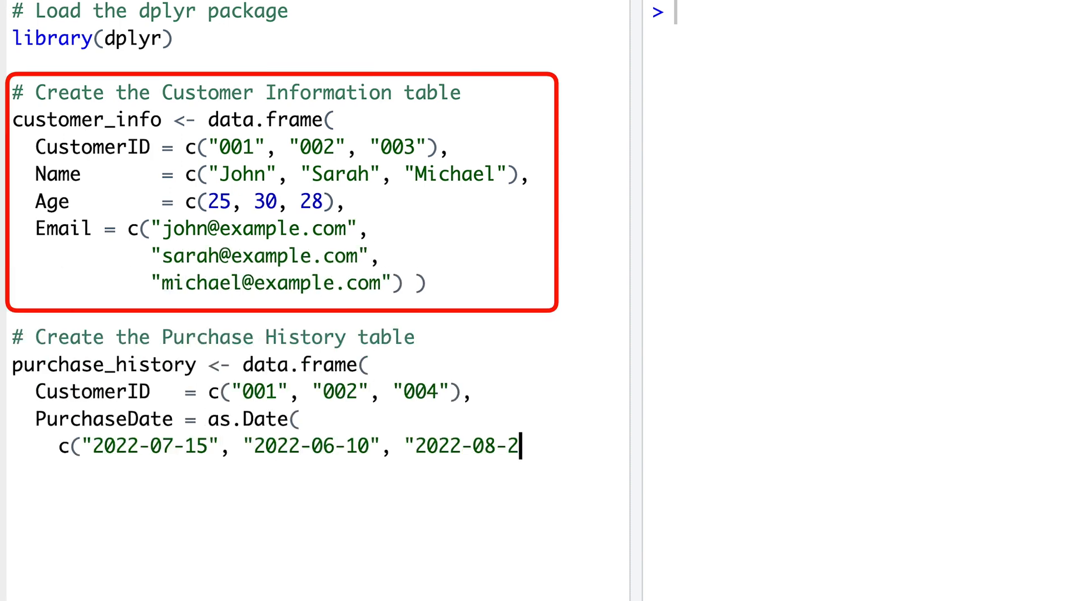
pyautogui.write('0")),')
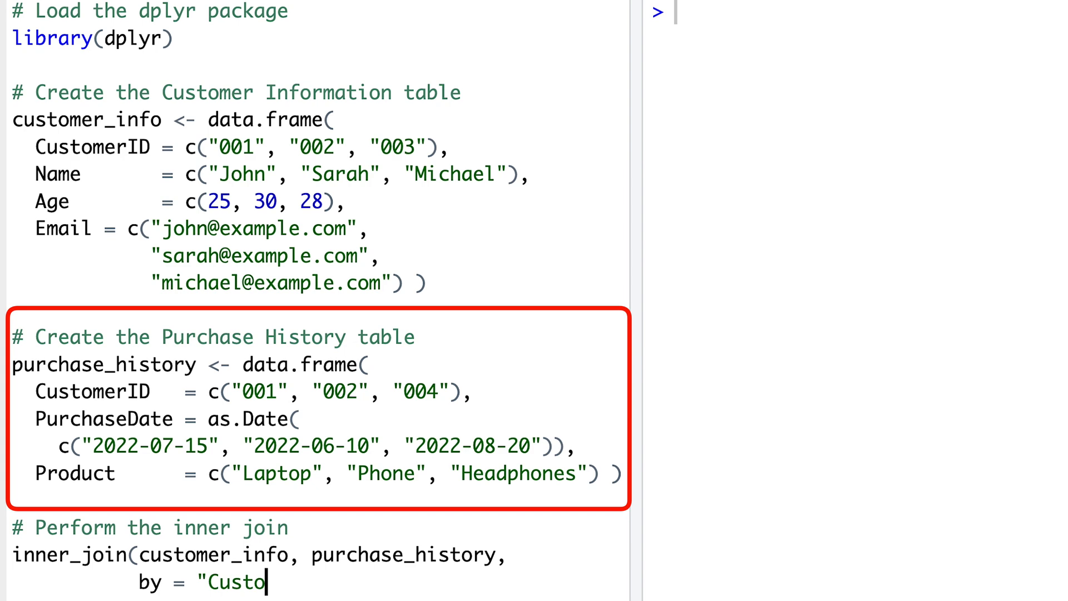
pyautogui.write('merID")')
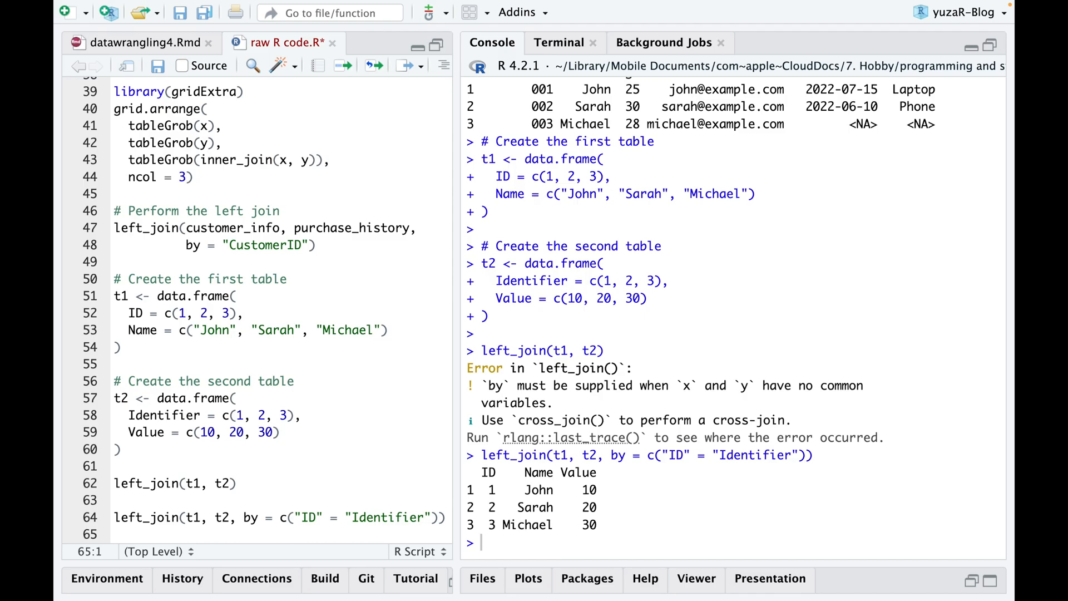
# Type right_join(customer_info, purchase_history into the script
pyautogui.write('right_join(customer_info, purchase_his')
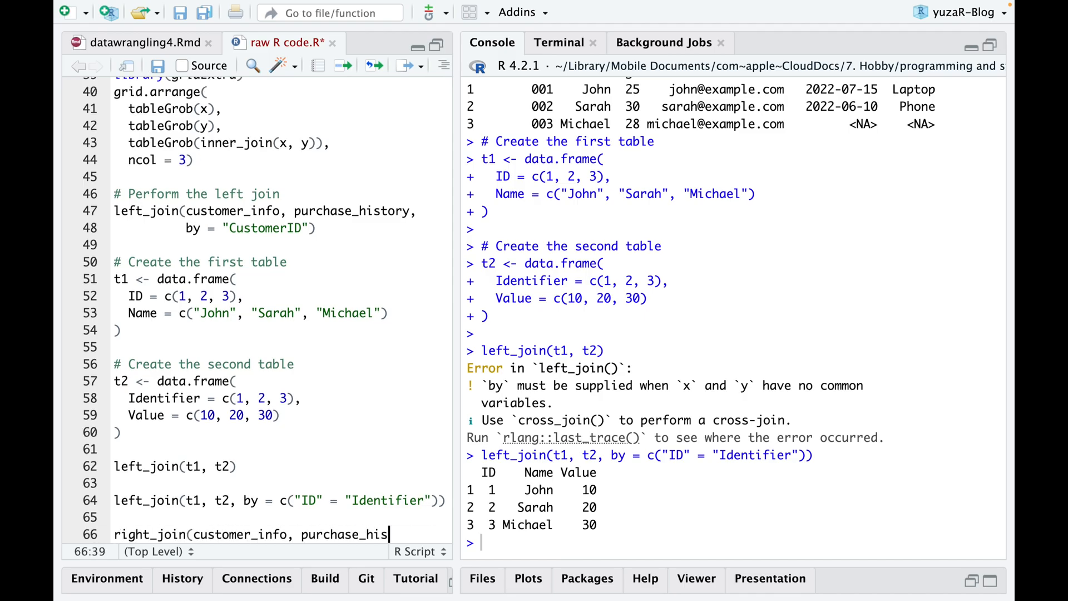